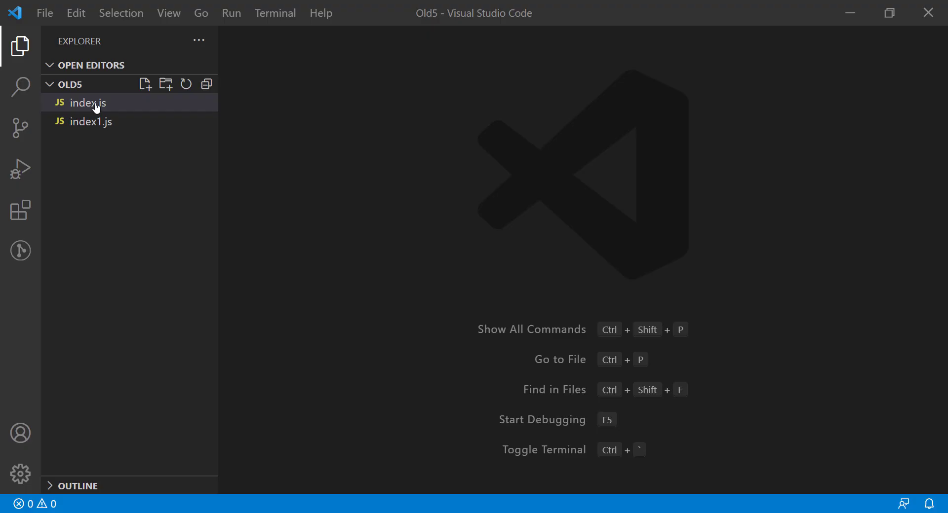
Show index.js in the editor from the Explorer
left_click(87, 103)
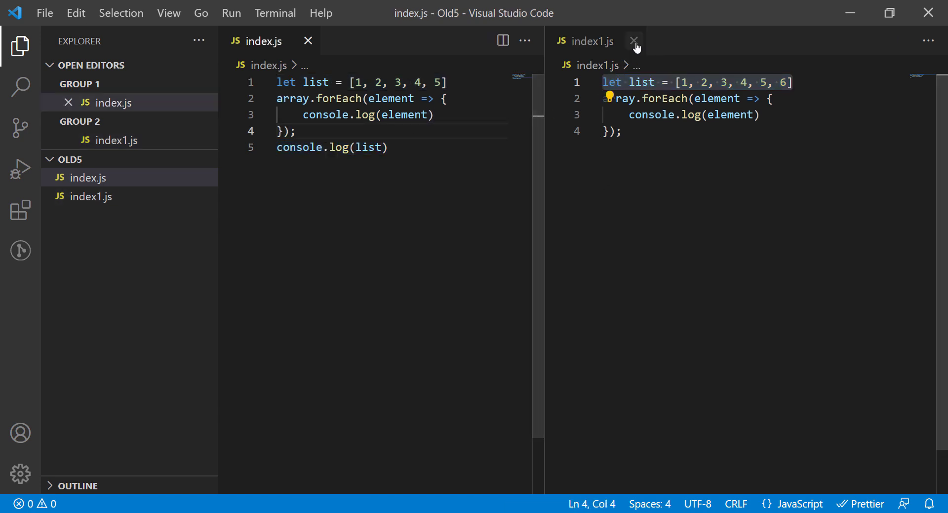
mouse_move(634, 45)
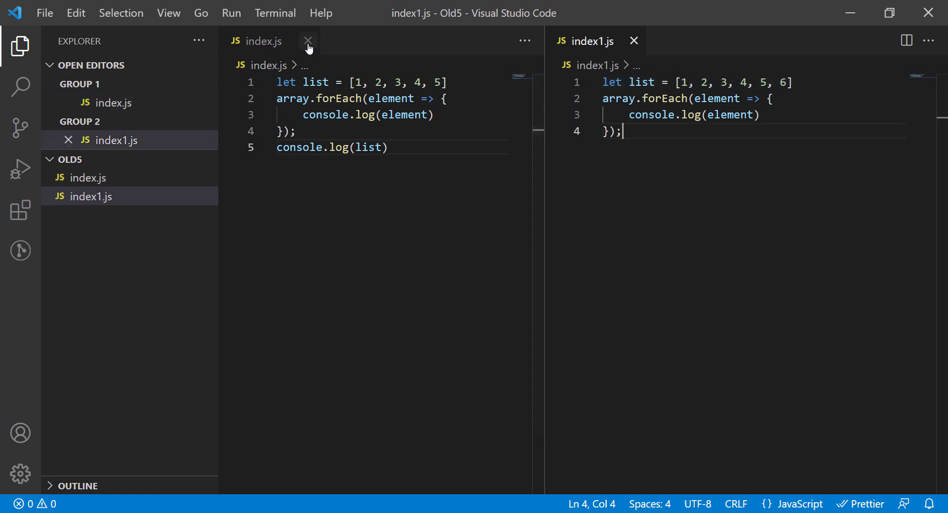
Close the split and compare index.js with the selected index1.js
left_click(308, 42)
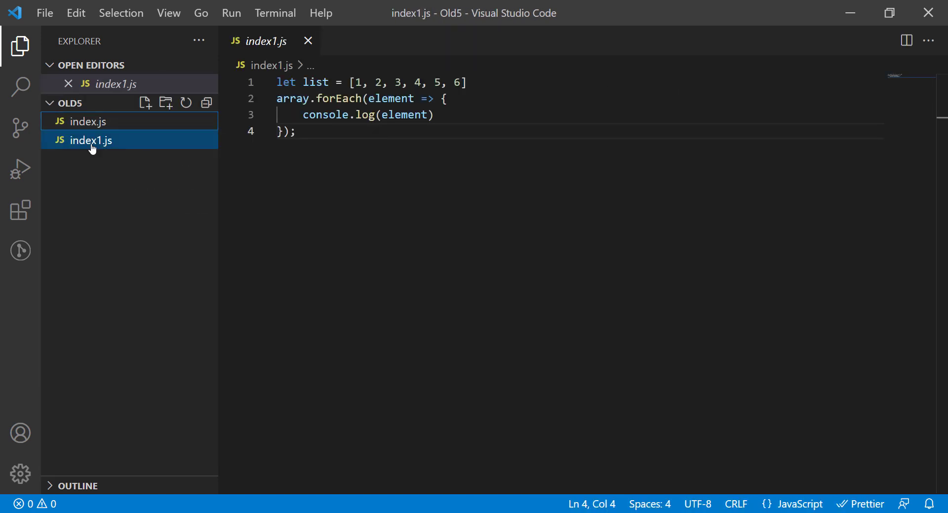
mouse_move(114, 158)
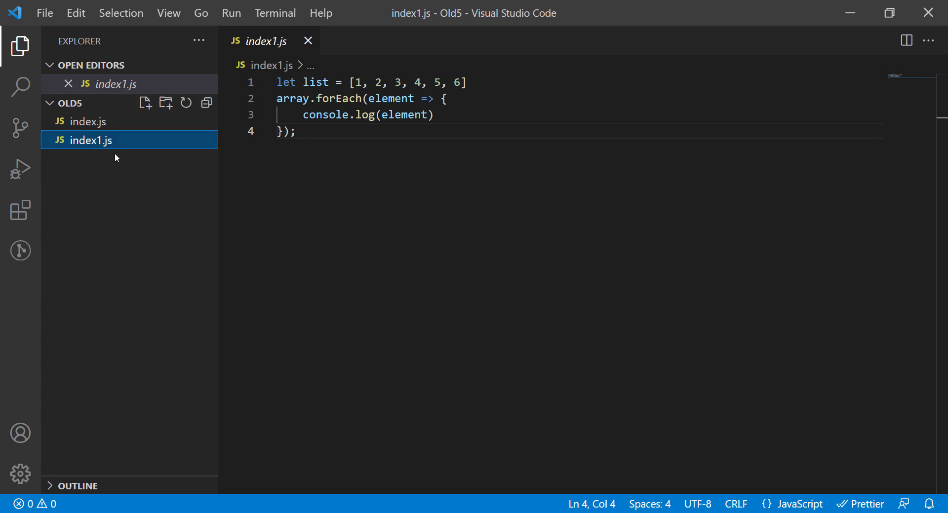
right_click(88, 121)
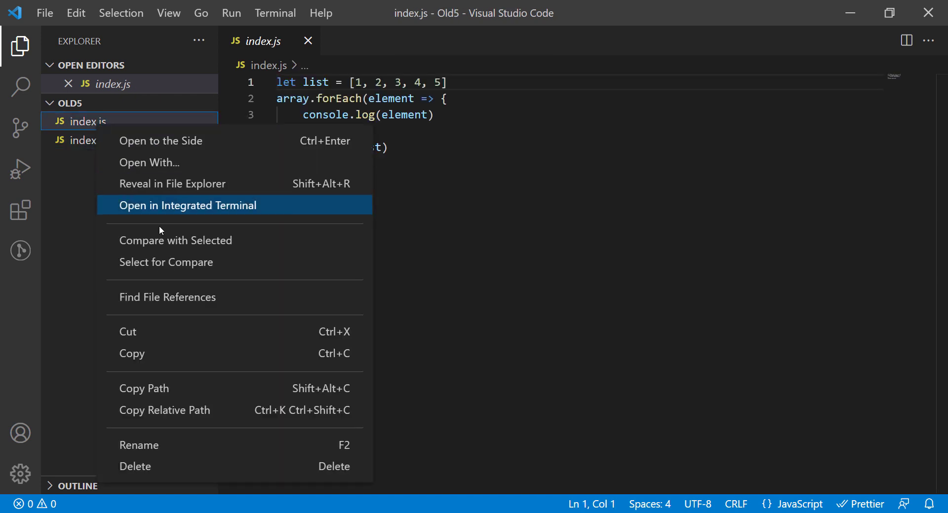
mouse_move(176, 240)
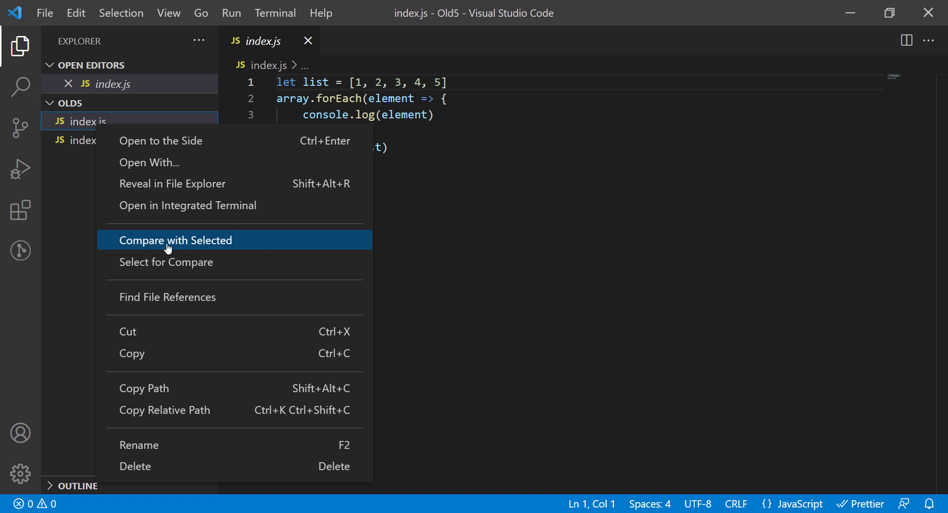
left_click(176, 240)
type(";")
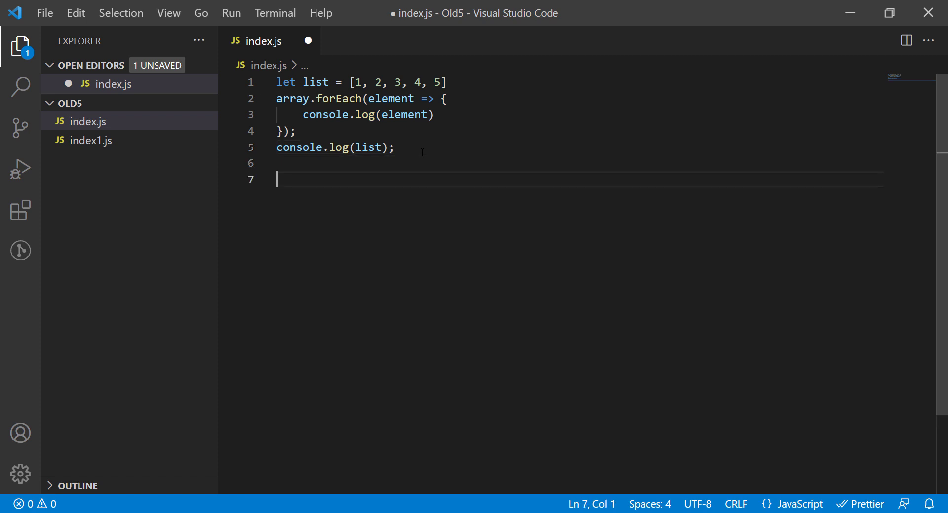
Add console.log(list[0]);, save, and rename every list occurrence to customers
type("console.log(l")
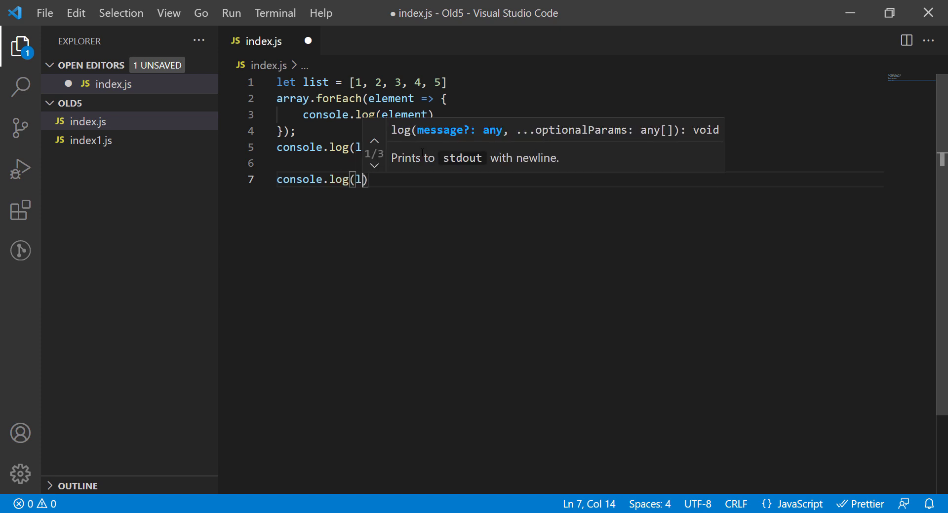
type("ist[0]")
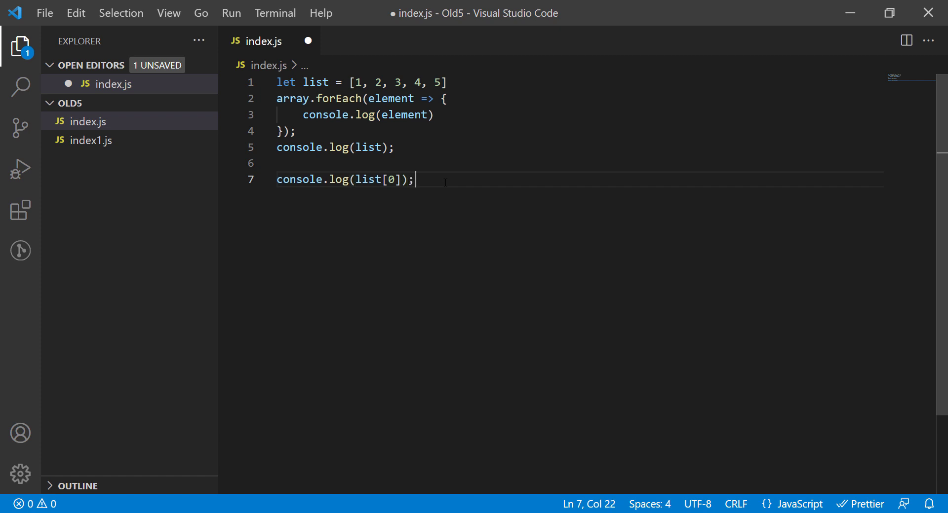
key("ctrl+s")
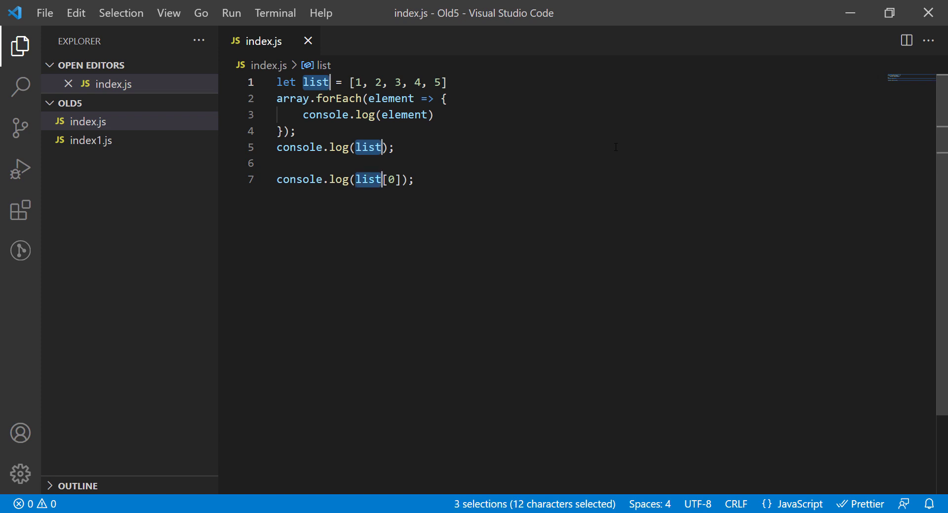
type("customers")
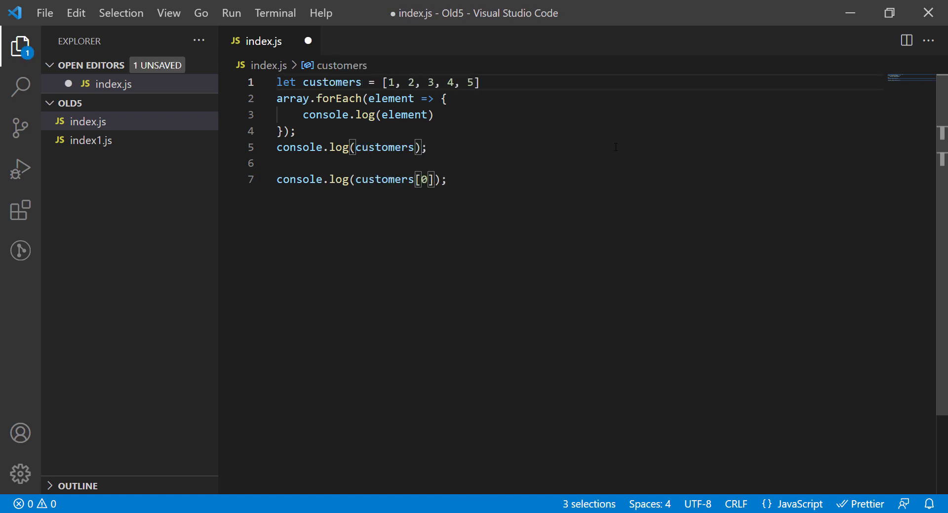
mouse_move(569, 137)
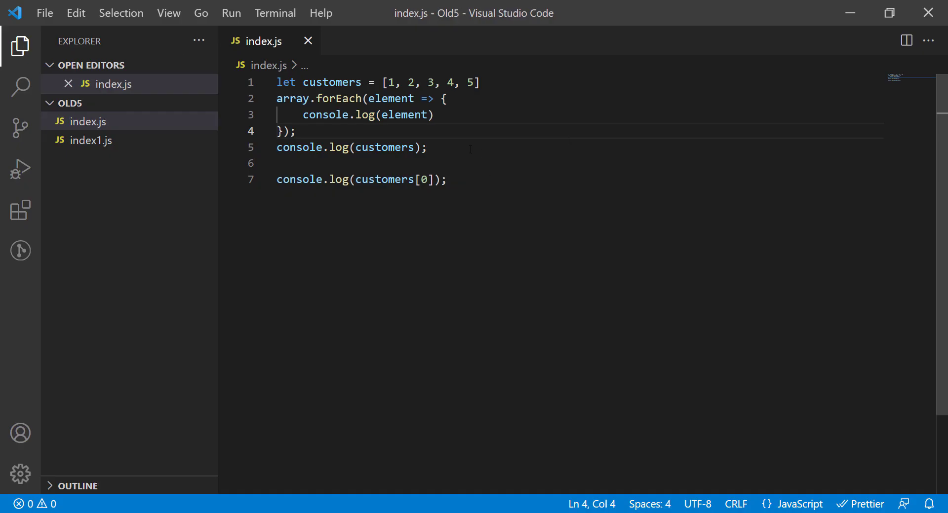
Close index.js and bring index1.js up for editing
left_click(308, 41)
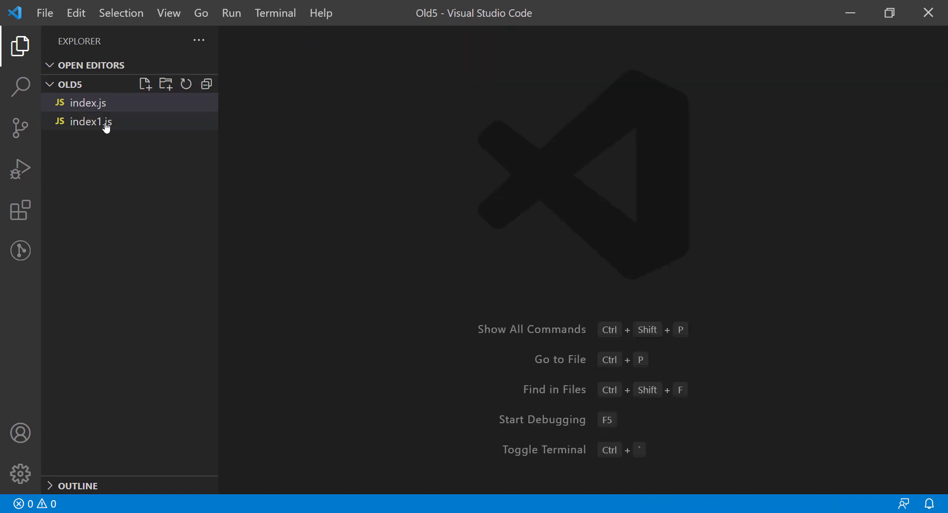
double_click(90, 122)
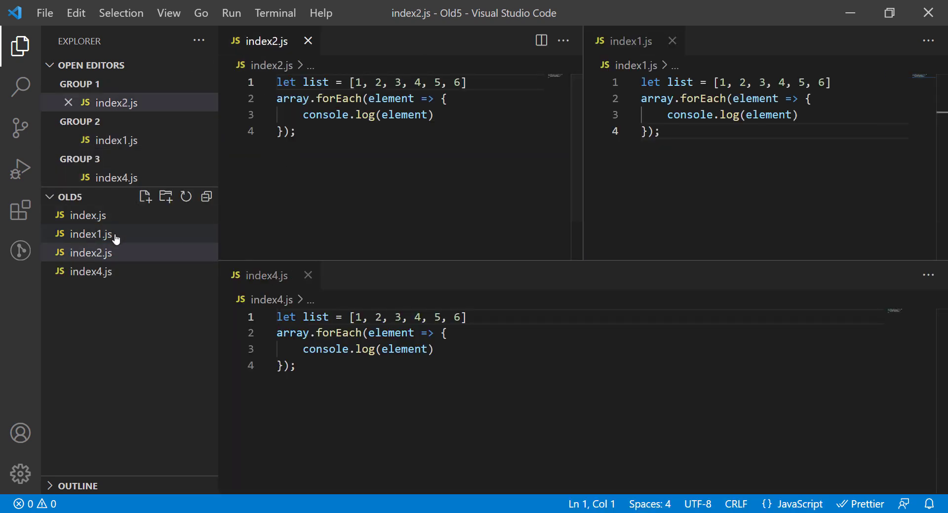
mouse_move(91, 216)
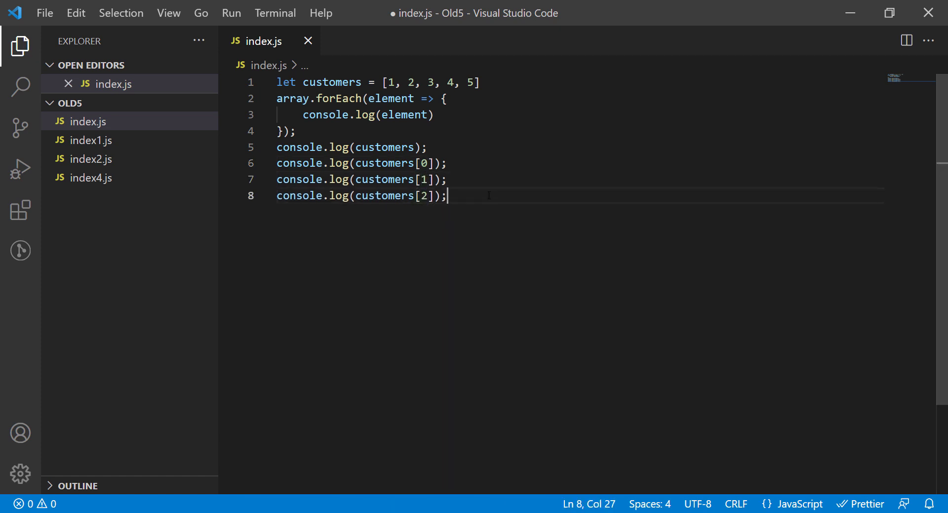
Save the four customers log lines, change each console.log to console.warn, and save again
key("ctrl+s")
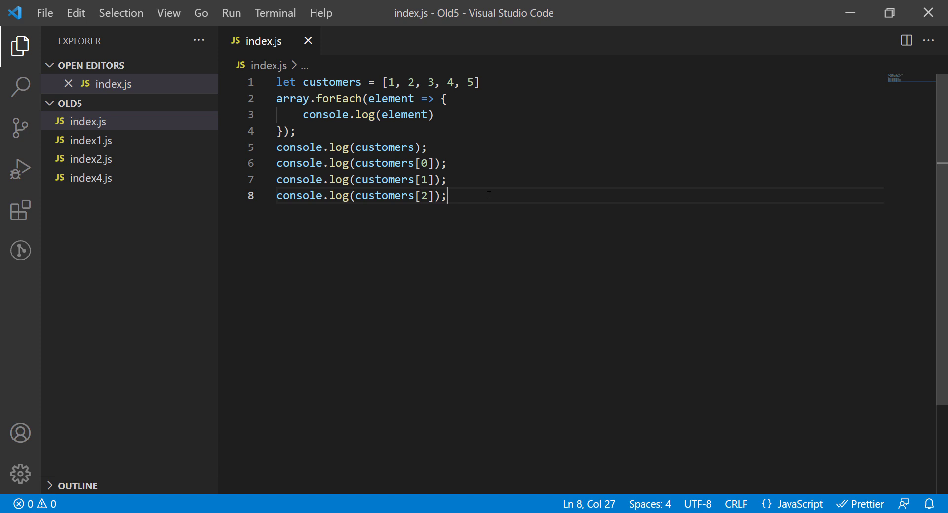
double_click(337, 147)
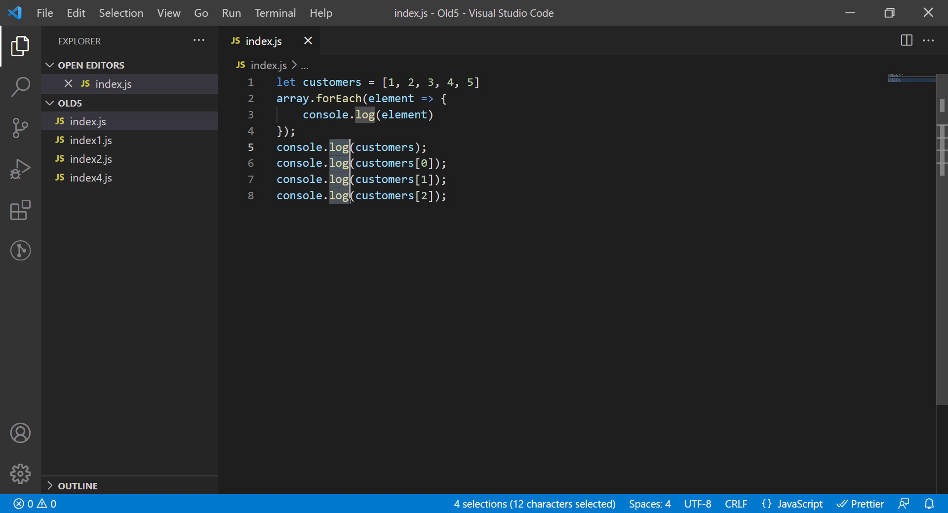
left_click(343, 148)
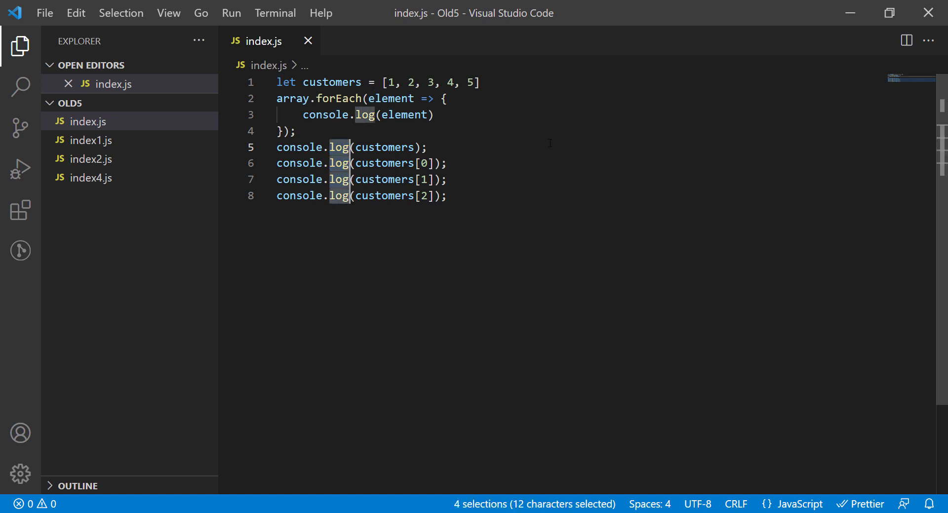
type("warn")
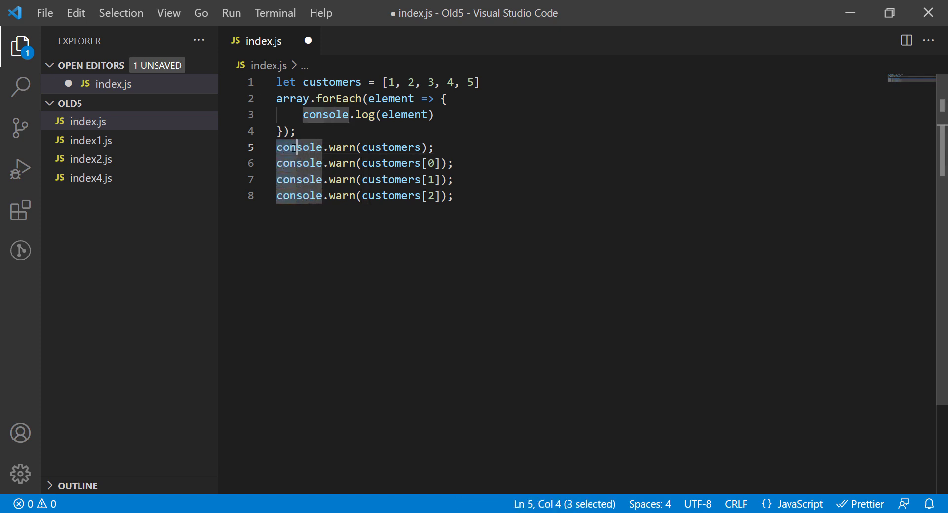
key("ctrl+s")
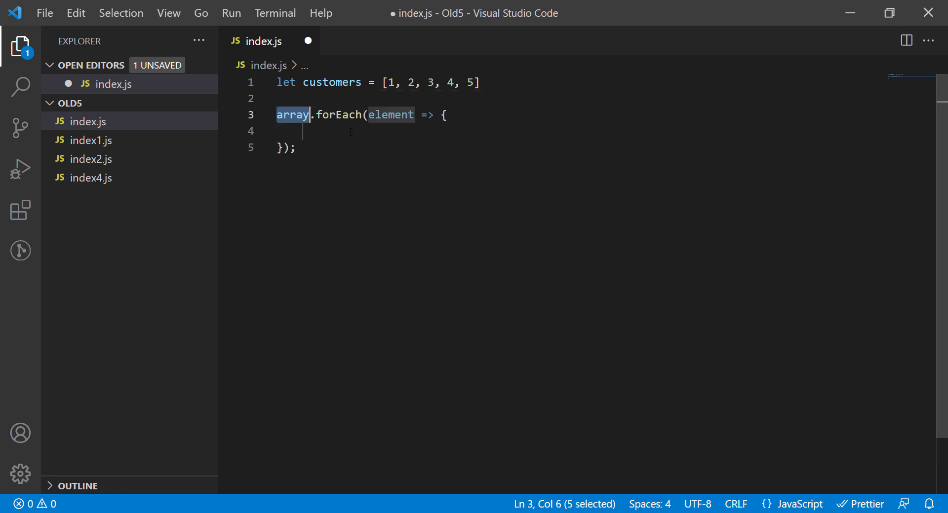
Rename the array to customers and try the fore and switch IntelliSense snippets
type("customers")
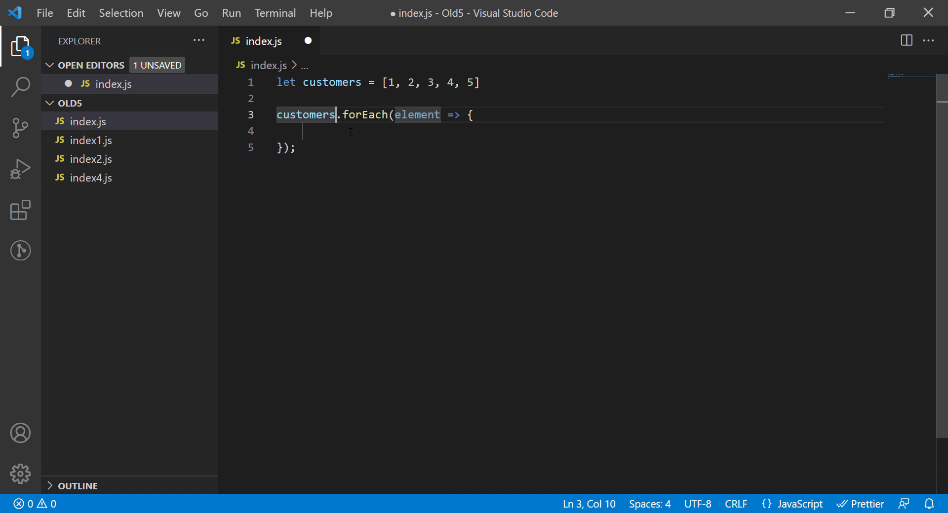
type("fore")
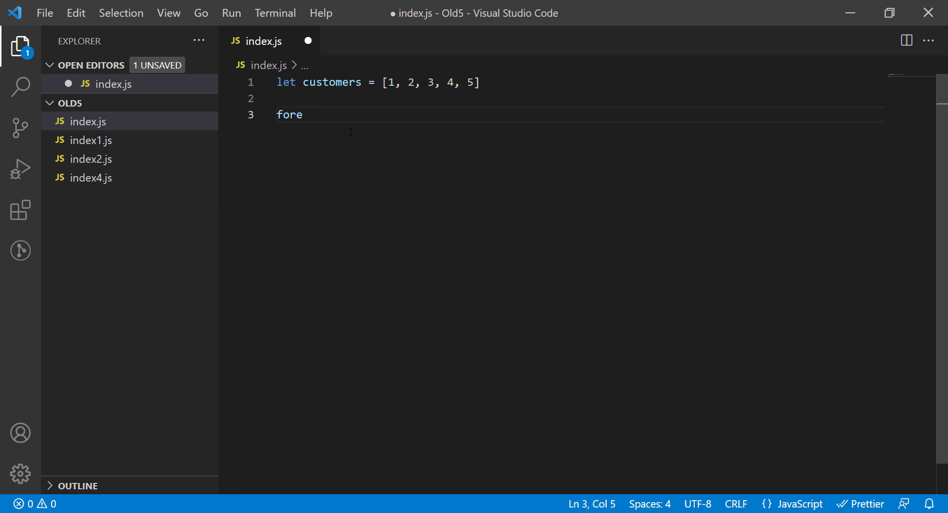
key("Backspace")
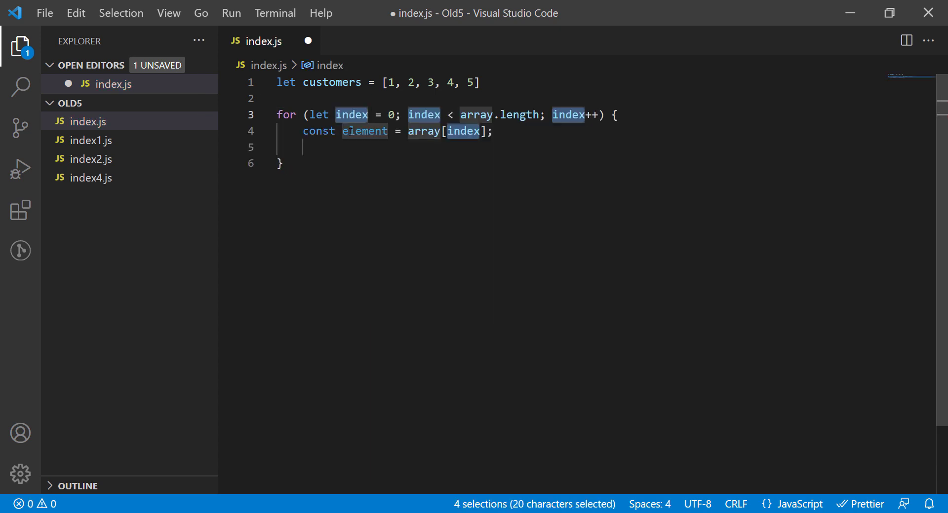
type("c")
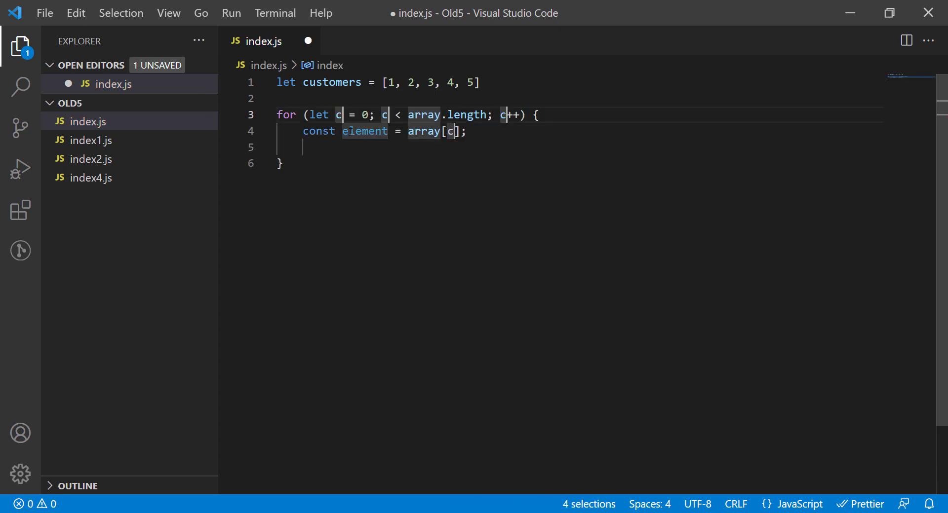
type("ustomers")
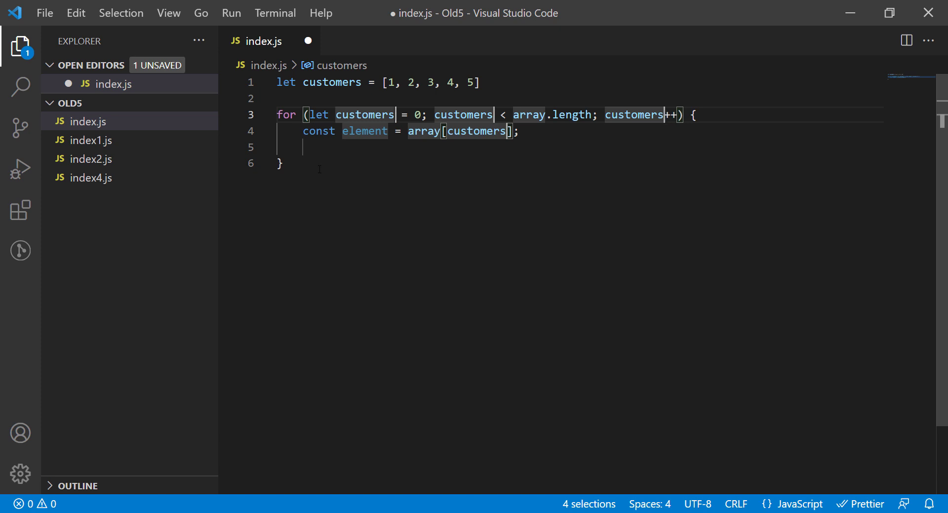
type("s")
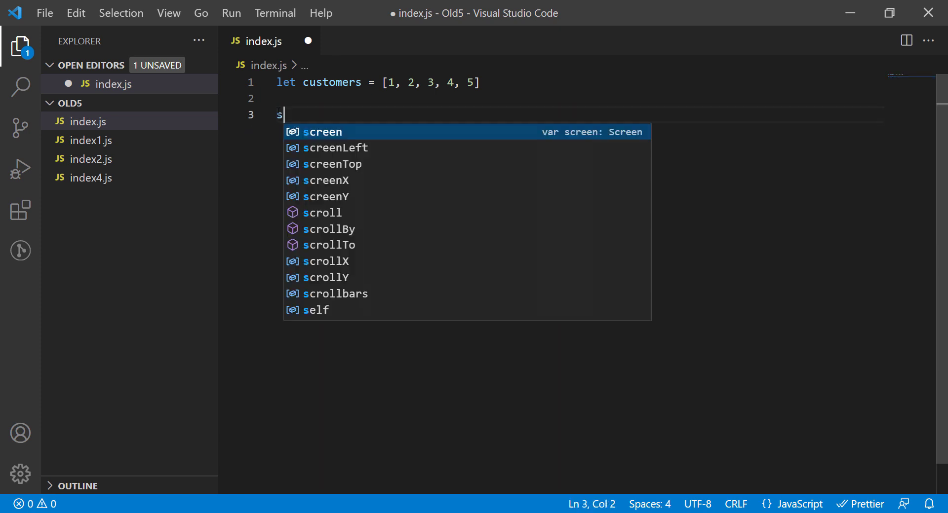
type("switch")
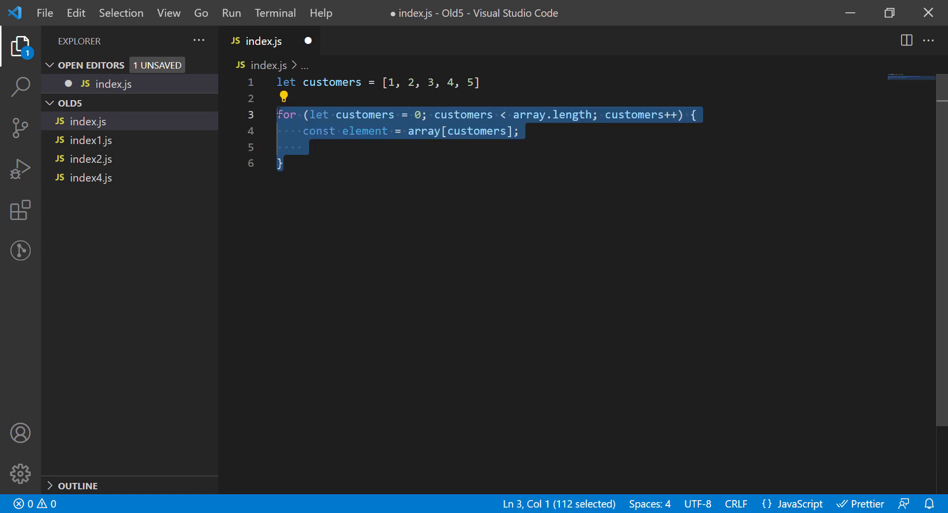
Insert the For Loop snippet from IntelliSense in place of the forEach block
type("for")
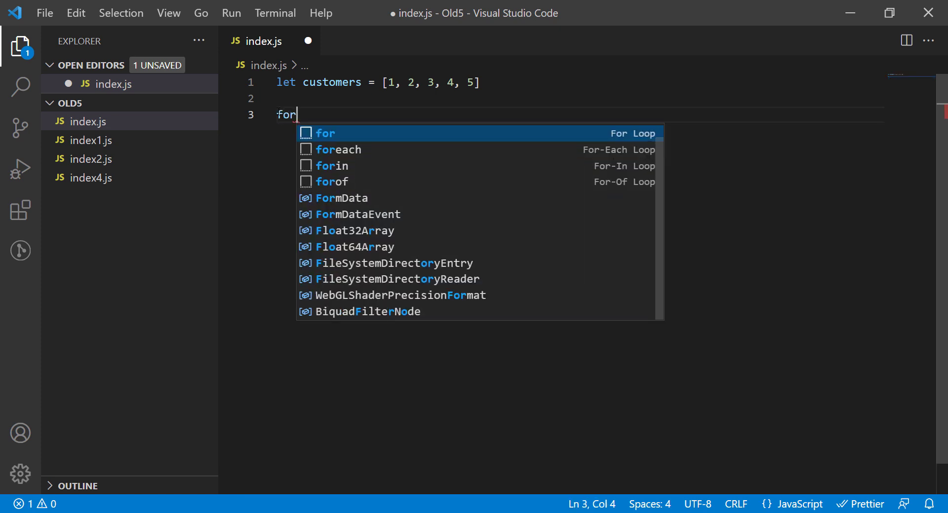
left_click(332, 166)
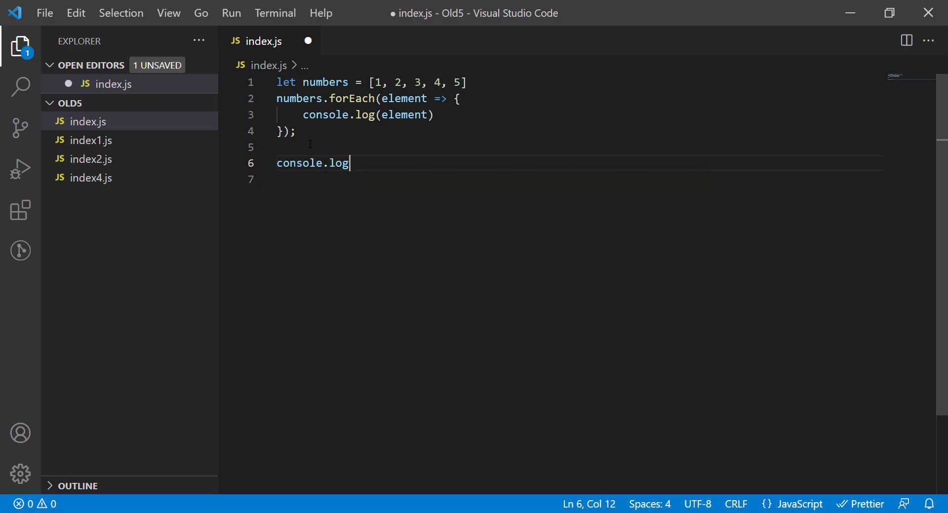
Complete line 6 as console.log(numbers[0]); and keep only that single log line saved
type("(number")
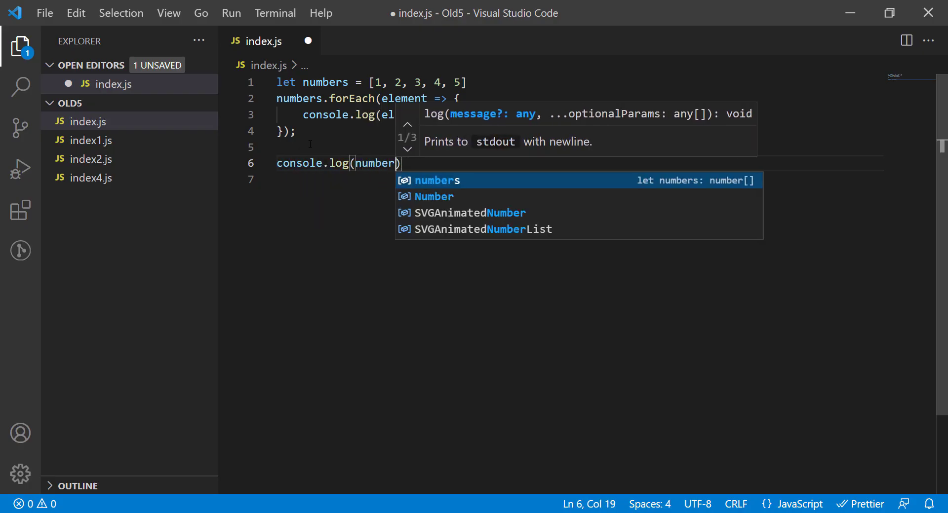
type("[0]")
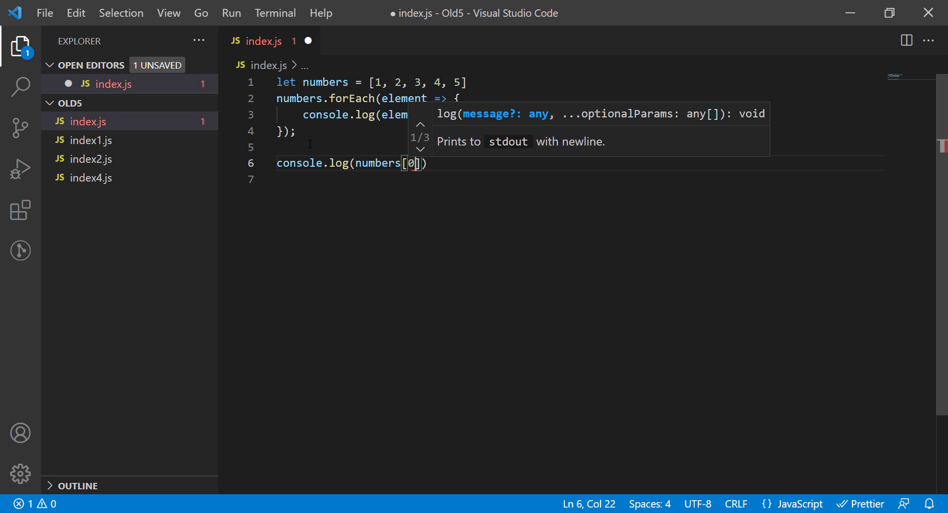
type(";")
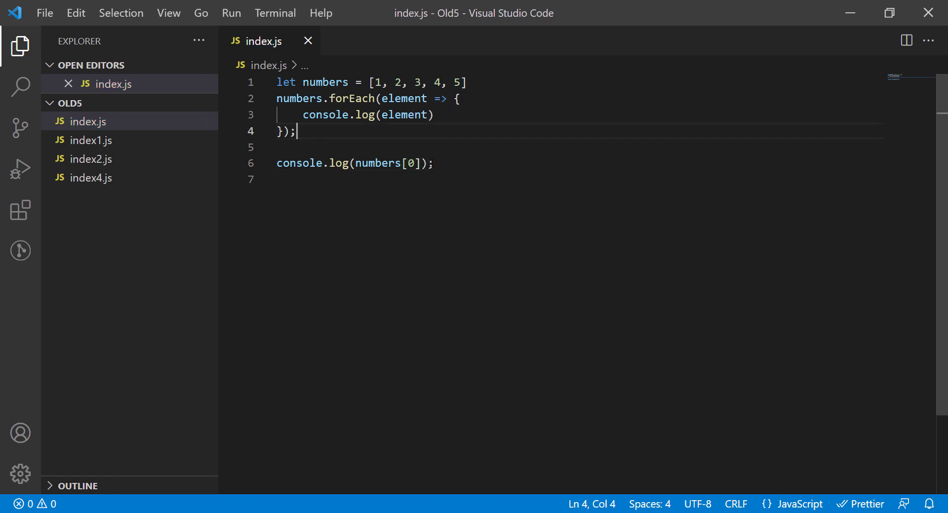
triple_click(355, 163)
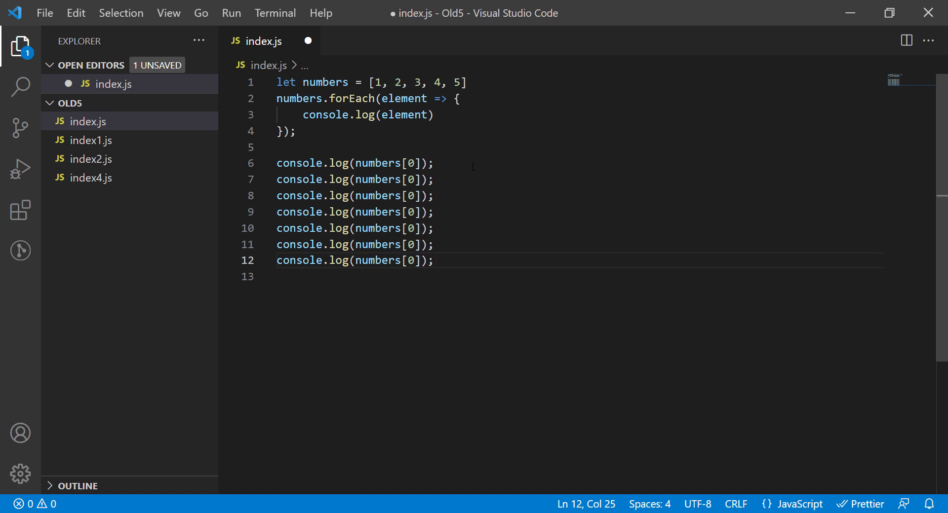
key("ctrl+s")
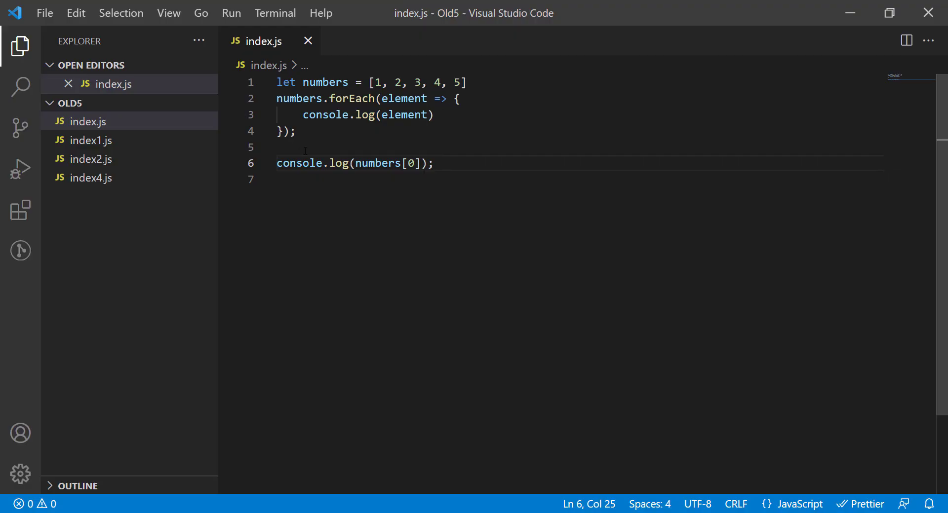
left_click_drag(277, 99, 295, 132)
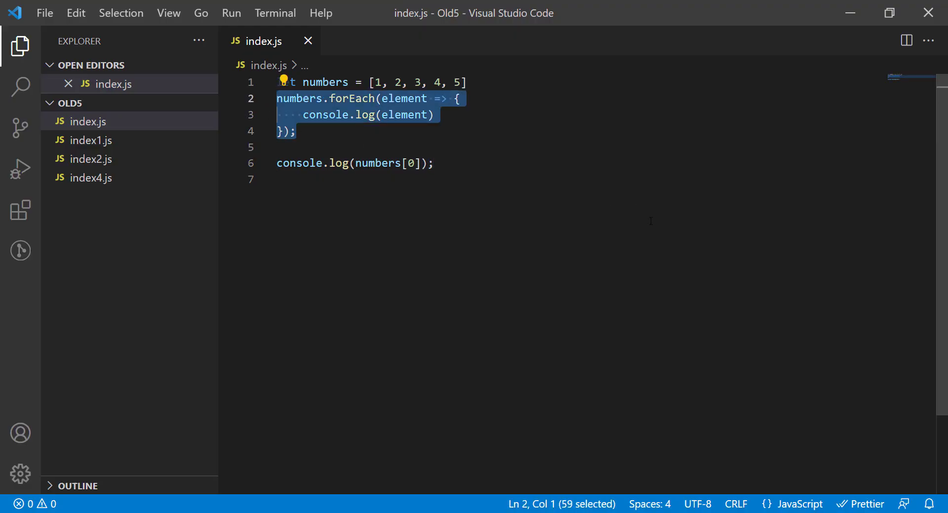
key("ctrl+/")
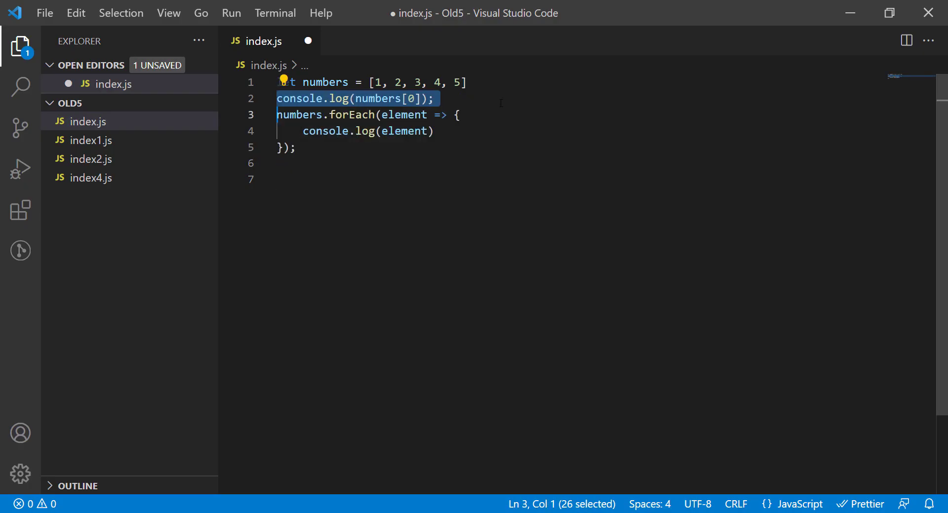
mouse_move(308, 98)
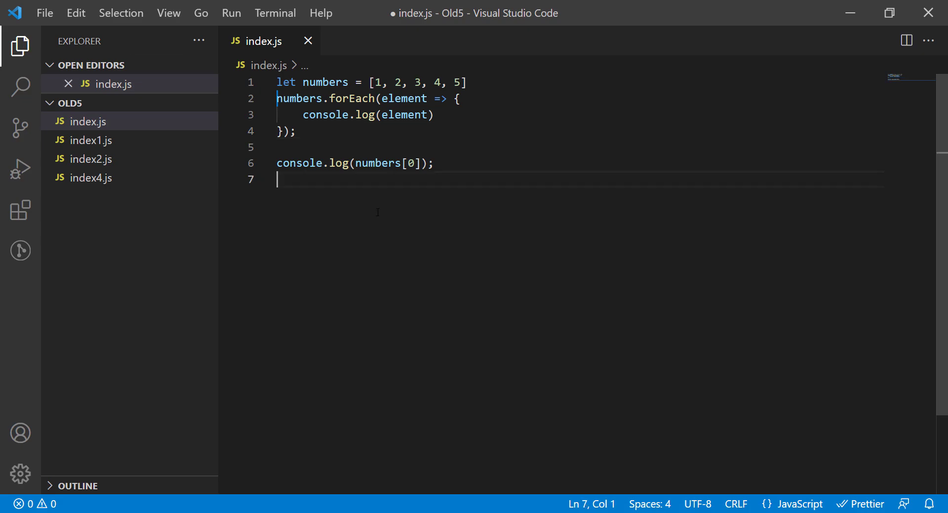
key("Backspace")
type("console.log(numbers[1]);")
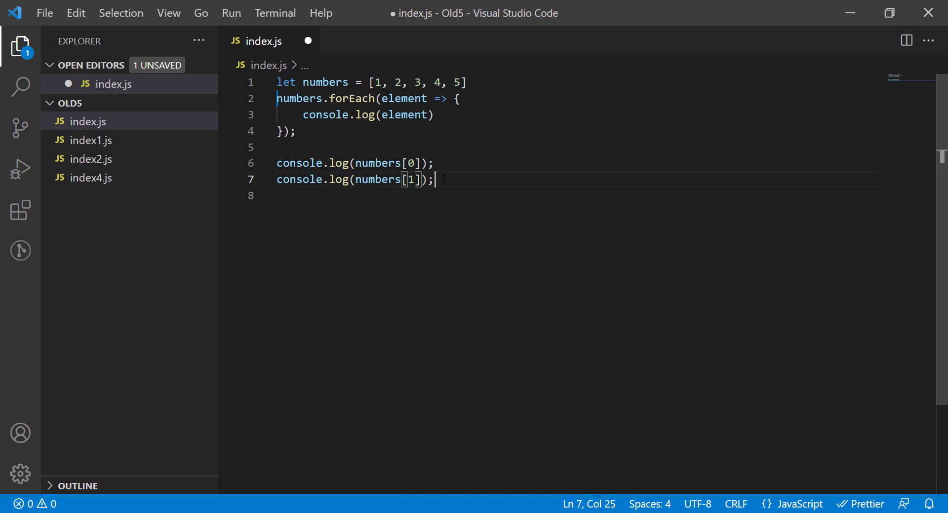
Save index.js with the duplicated numbers[1] log line
key("ctrl+s")
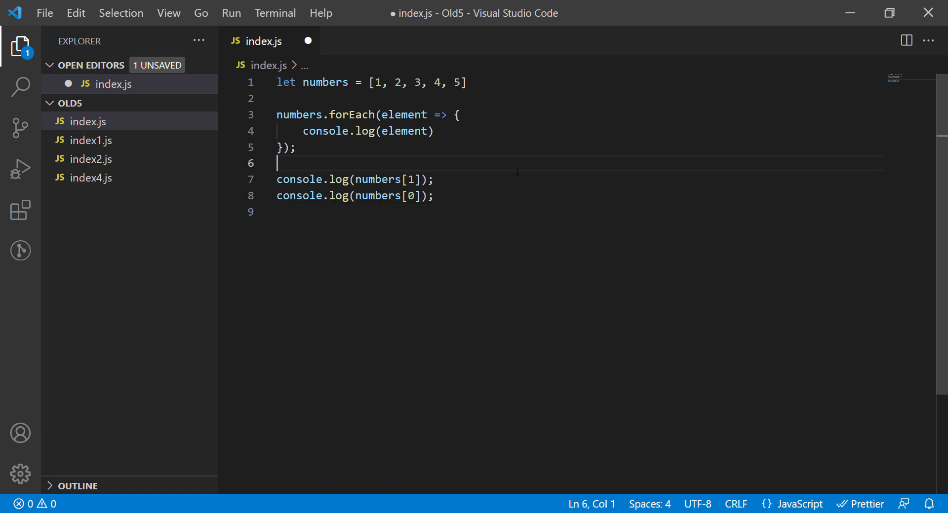
Finish the reordered, formatted log lines, save index.js and close its tab
left_click(295, 147)
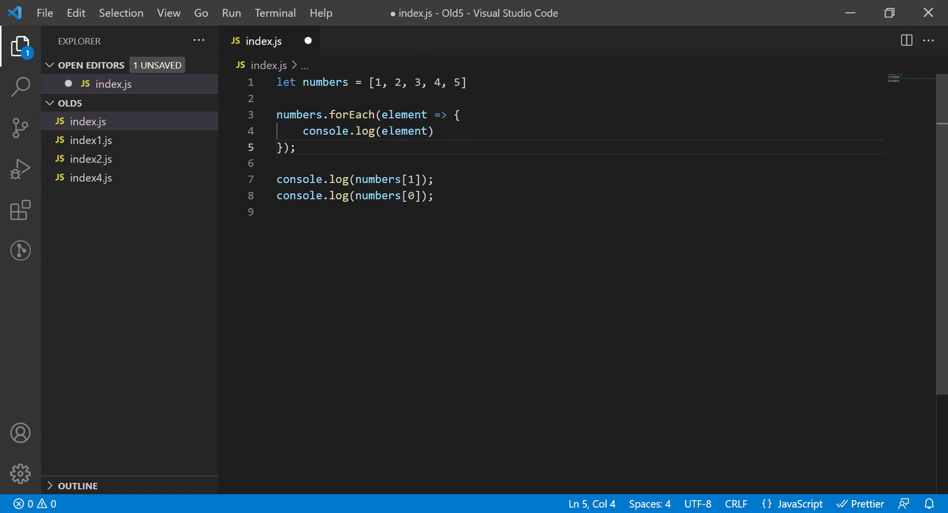
left_click(535, 179)
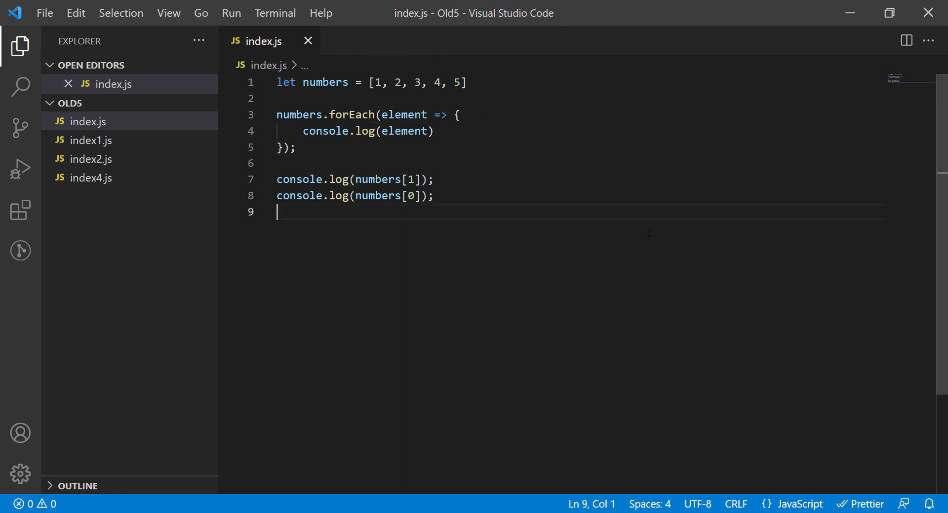
left_click(290, 163)
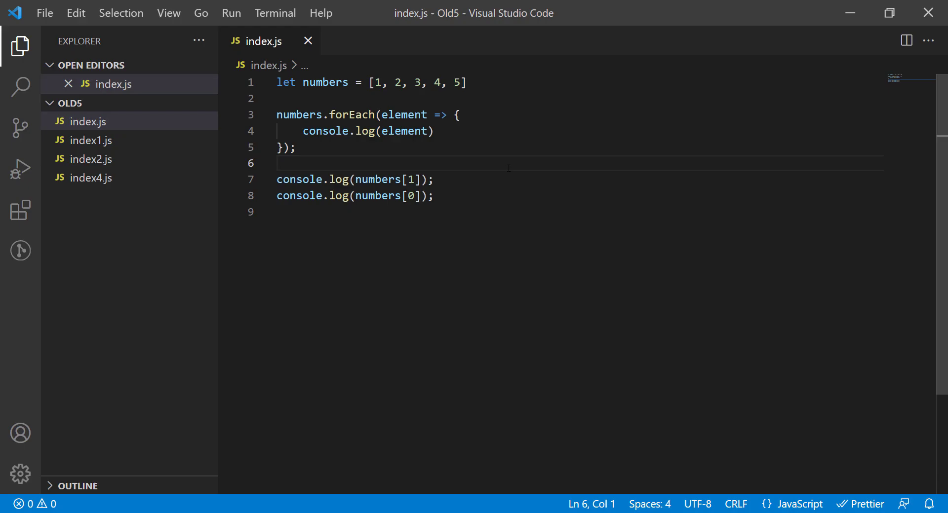
left_click(307, 41)
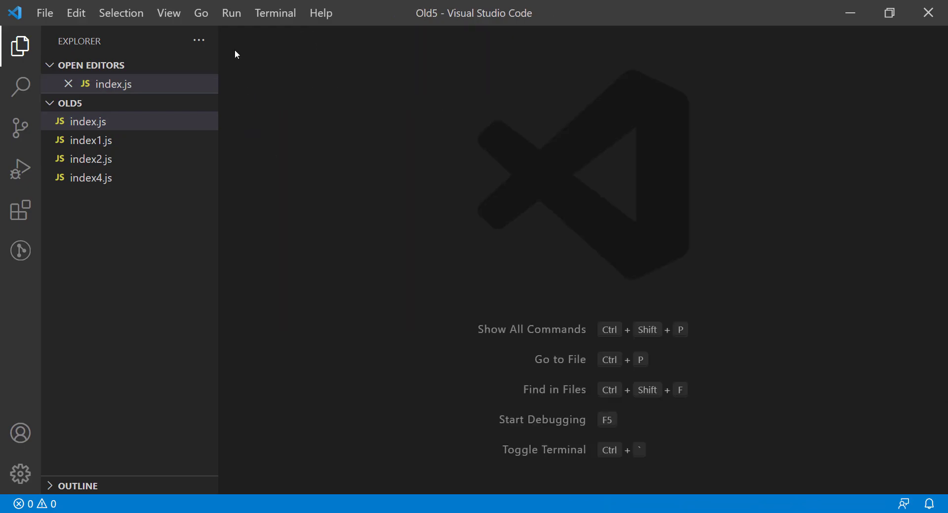
Hide the Explorer sidebar and bring up index4.js via quick-open (Ctrl+P)
left_click(21, 45)
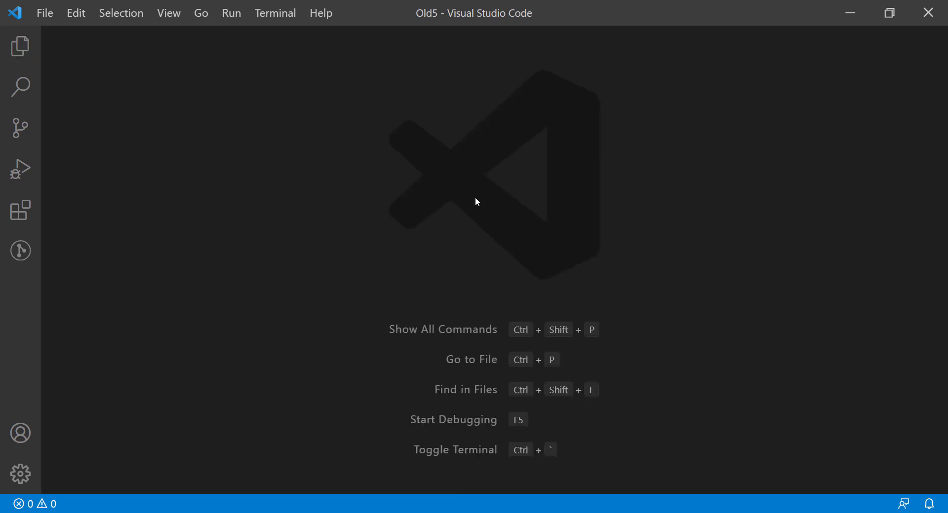
key("Ctrl+p")
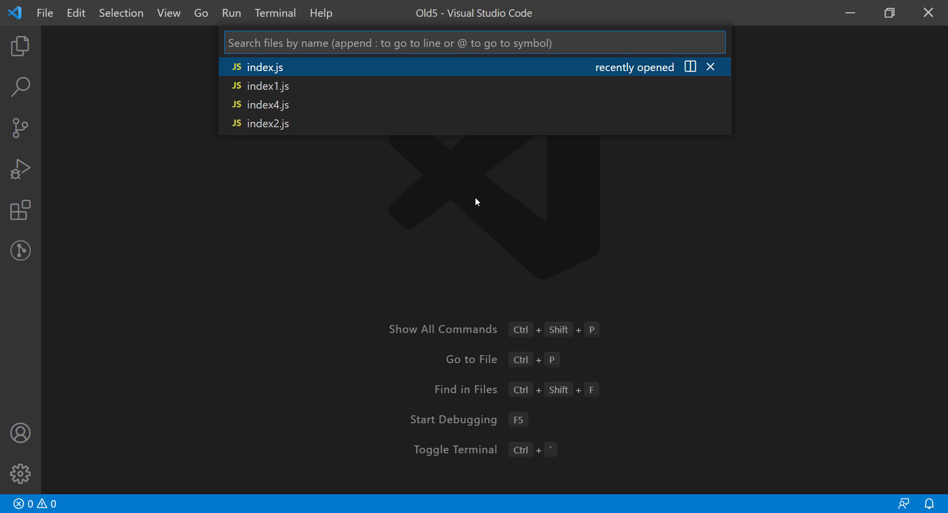
left_click(268, 104)
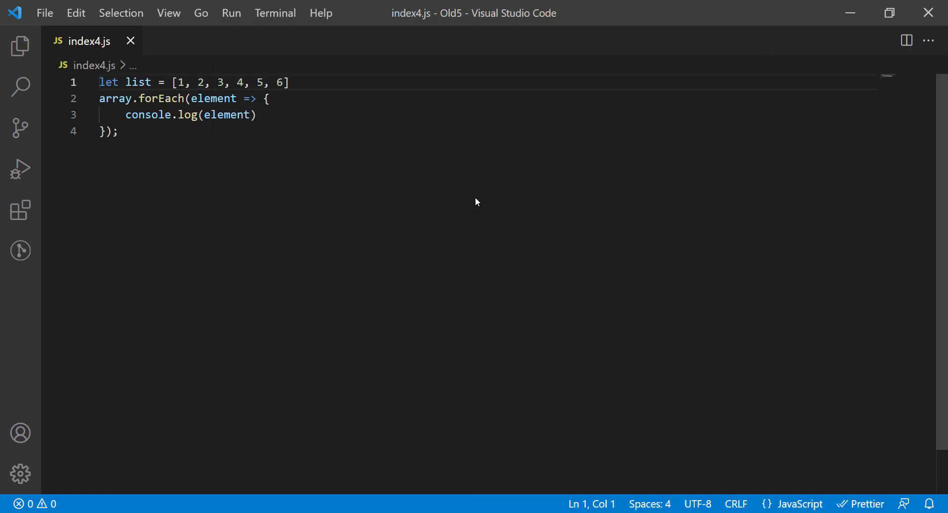
mouse_move(146, 43)
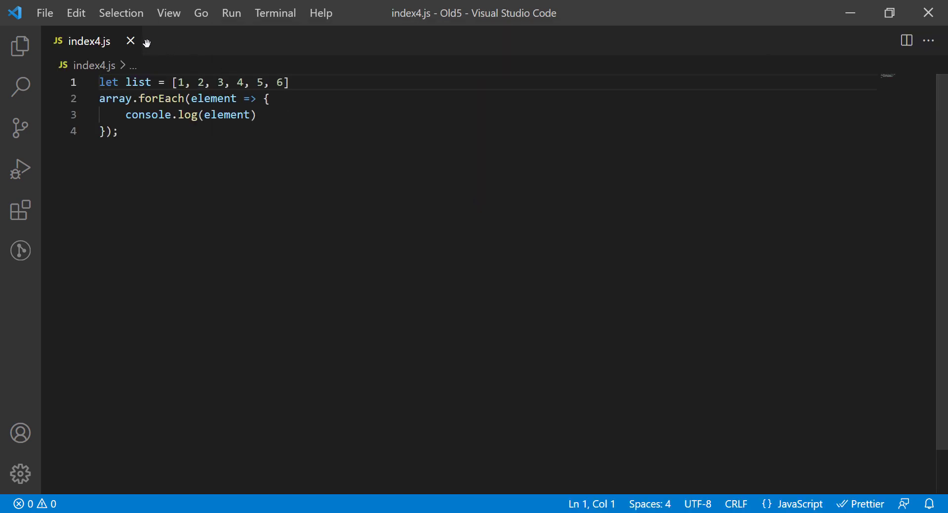
Use quick-open with 'inde' to reopen index4.js and then index.js as a second tab
key("Ctrl+p")
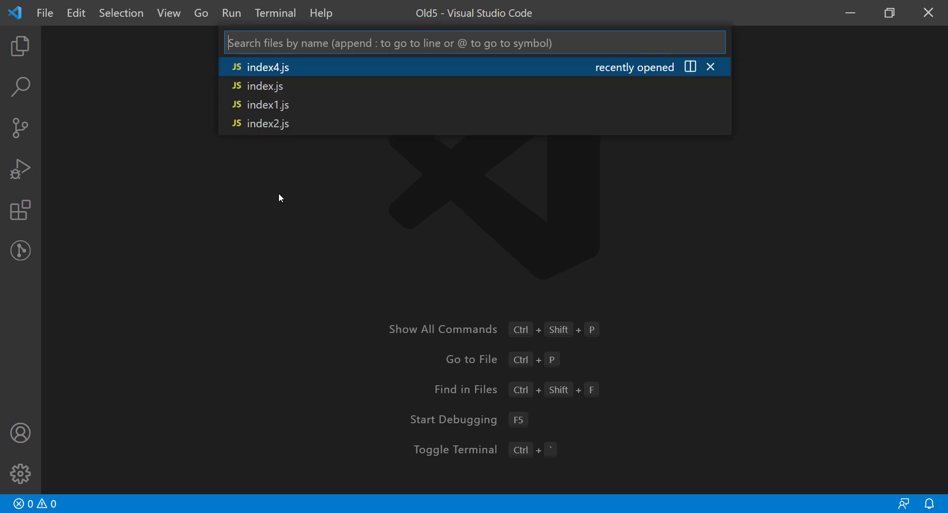
type("inde")
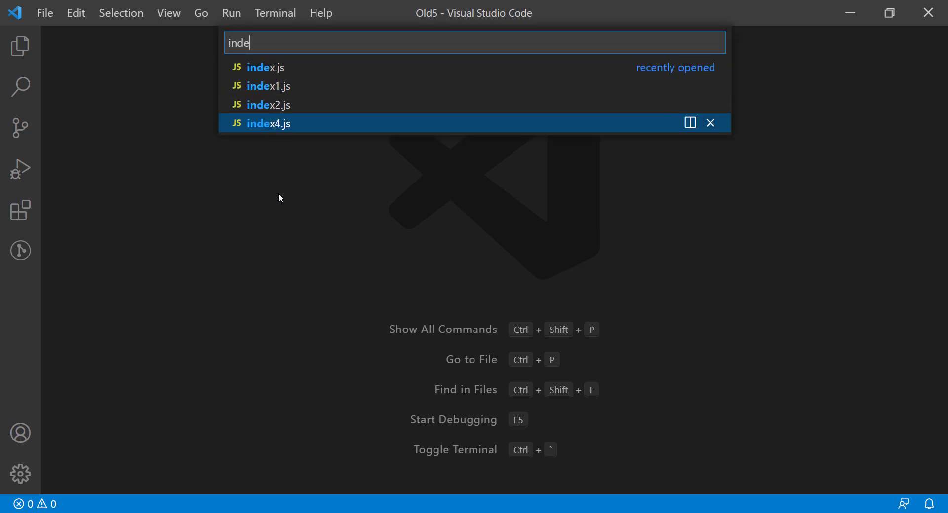
left_click(261, 123)
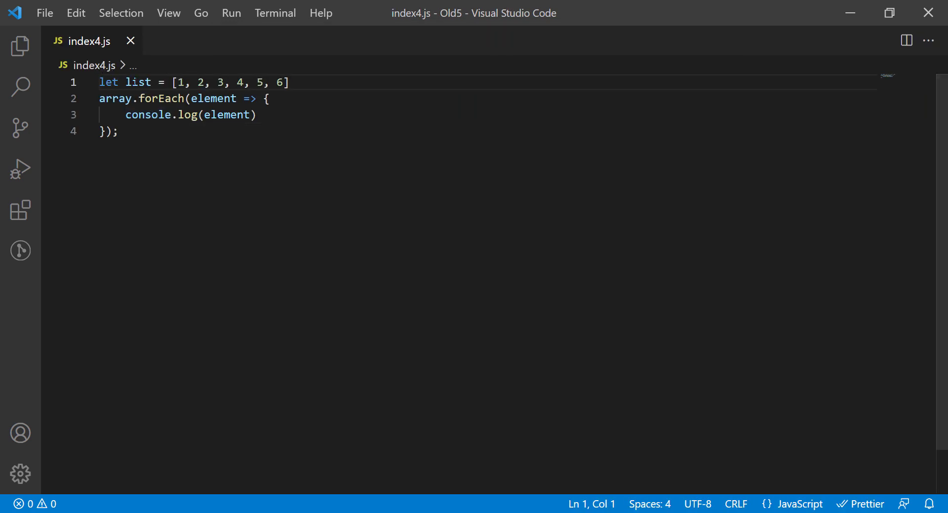
key("ctrl+p")
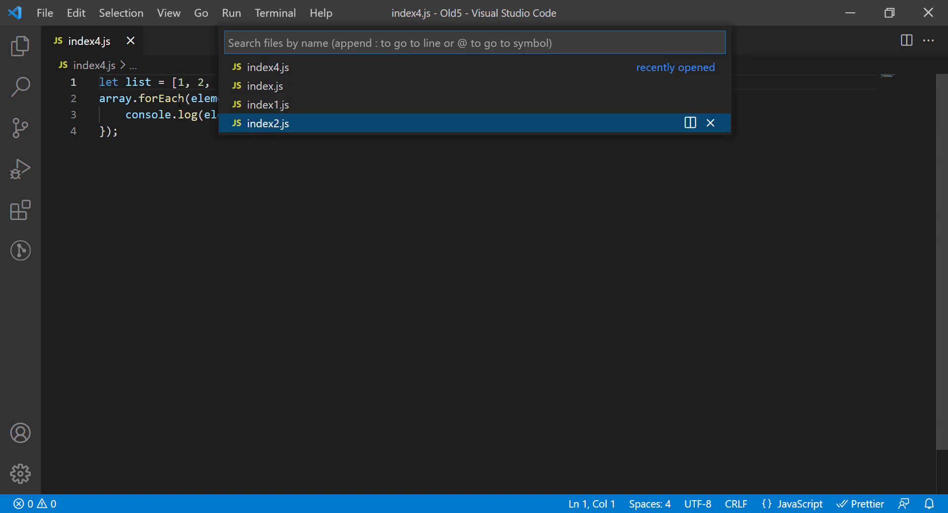
left_click(264, 85)
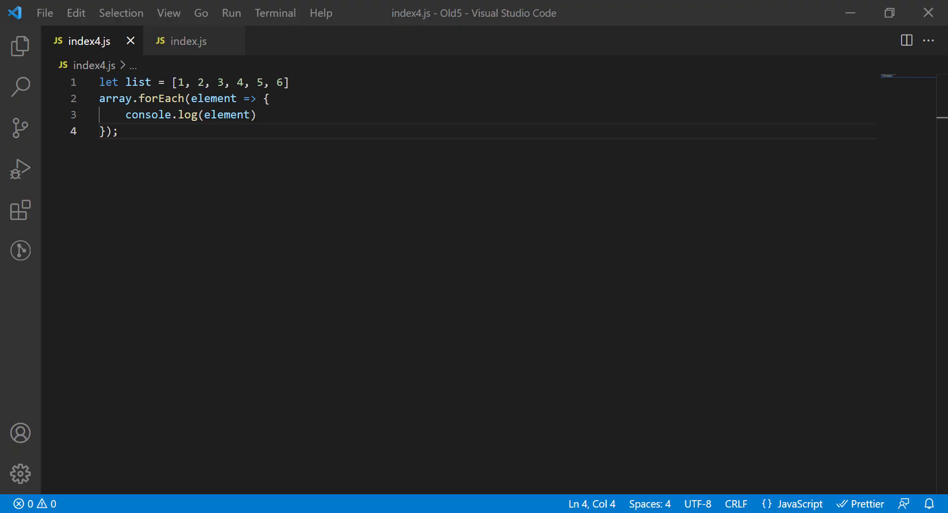
Reopen the Explorer, filter the file tree for 'index1' and open index1.js as a third tab
left_click(19, 46)
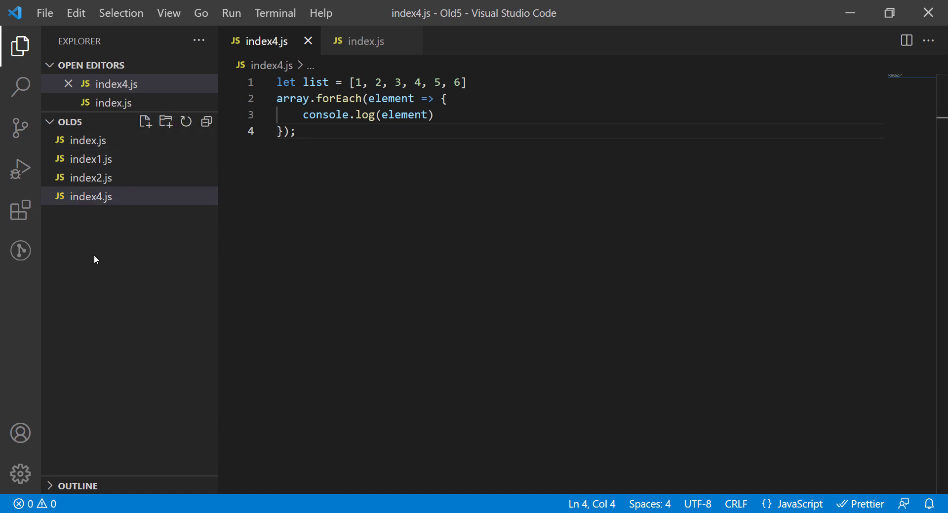
left_click(90, 140)
type("index")
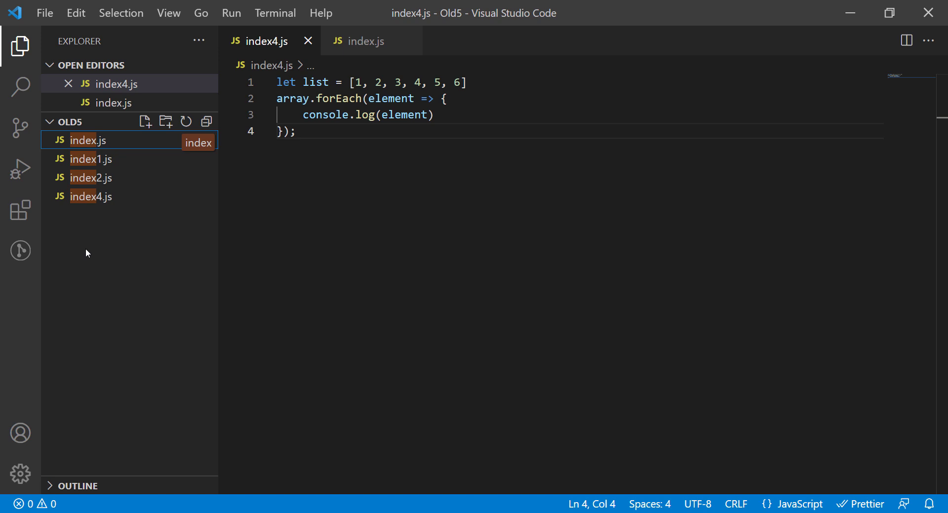
left_click(91, 159)
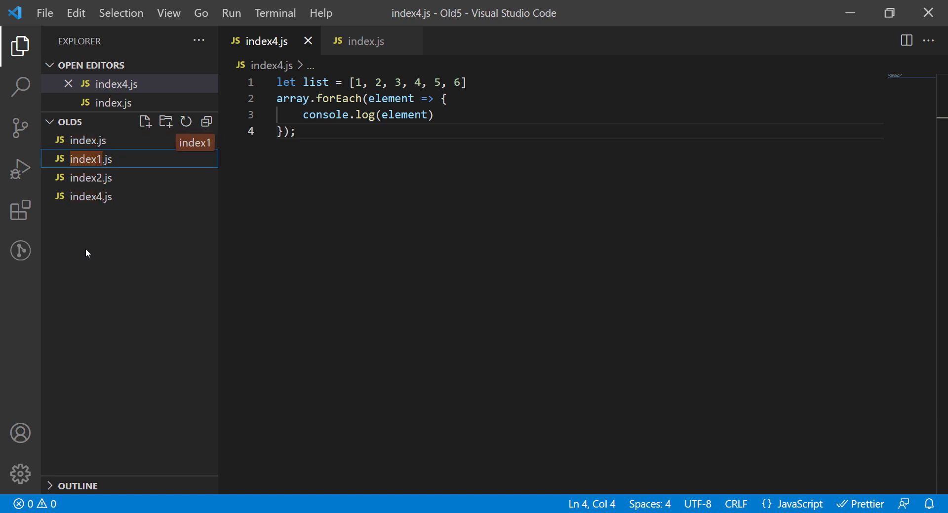
left_click(90, 158)
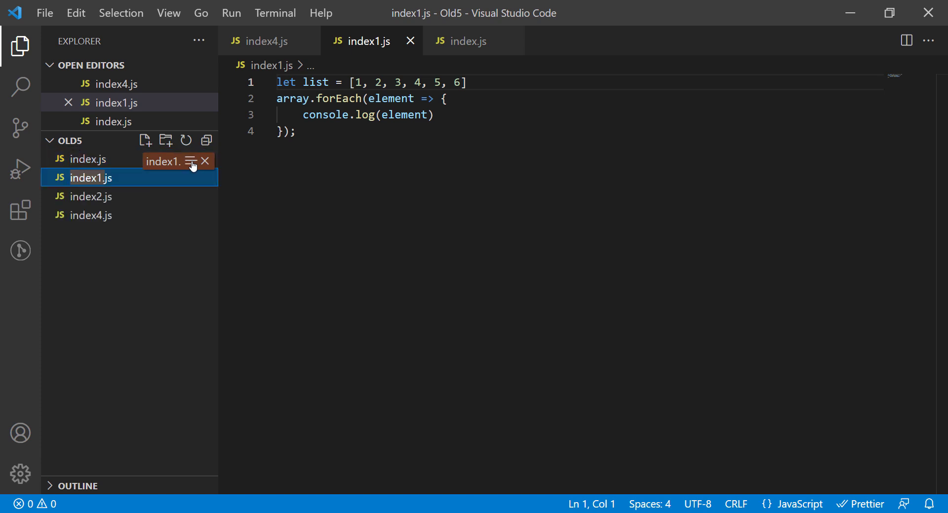
mouse_move(204, 163)
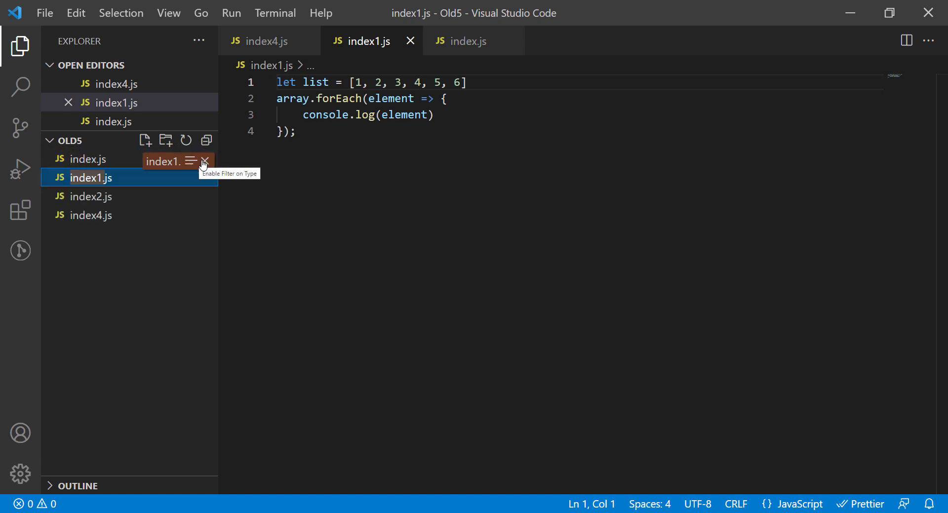